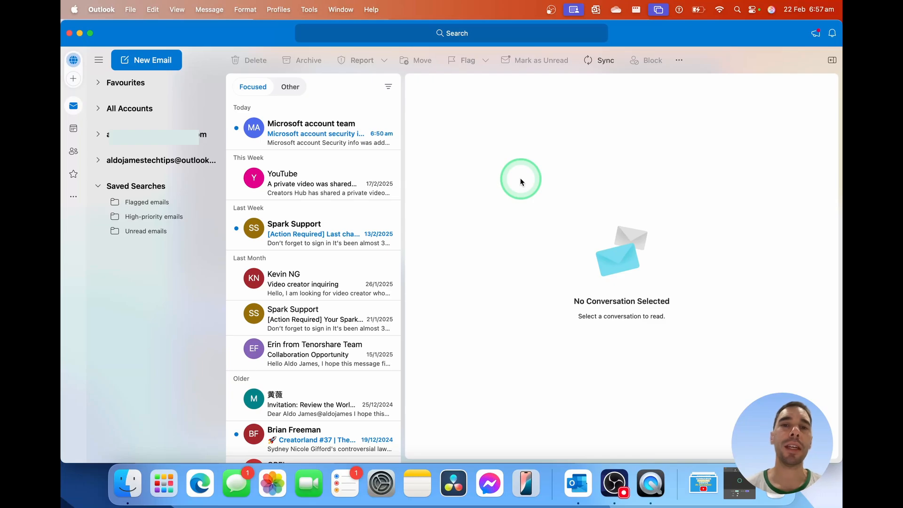
{"action": "mouse_move", "coordinate": [375, 150]}
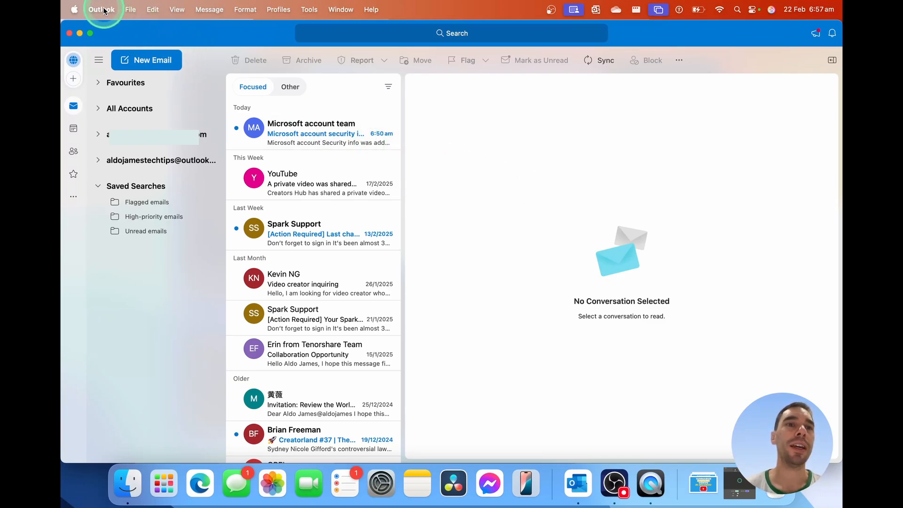
Open Outlook Settings from the Outlook menu.
{"action": "left_click", "coordinate": [101, 9]}
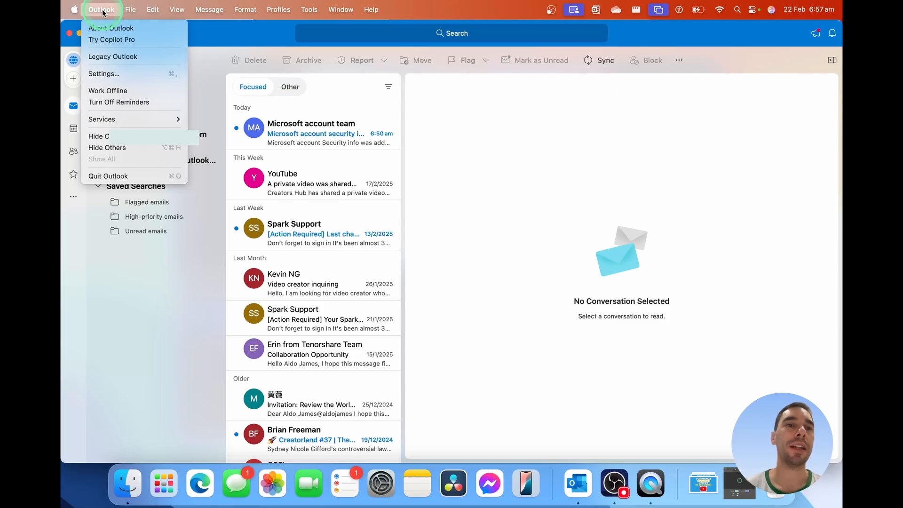
{"action": "mouse_move", "coordinate": [104, 74]}
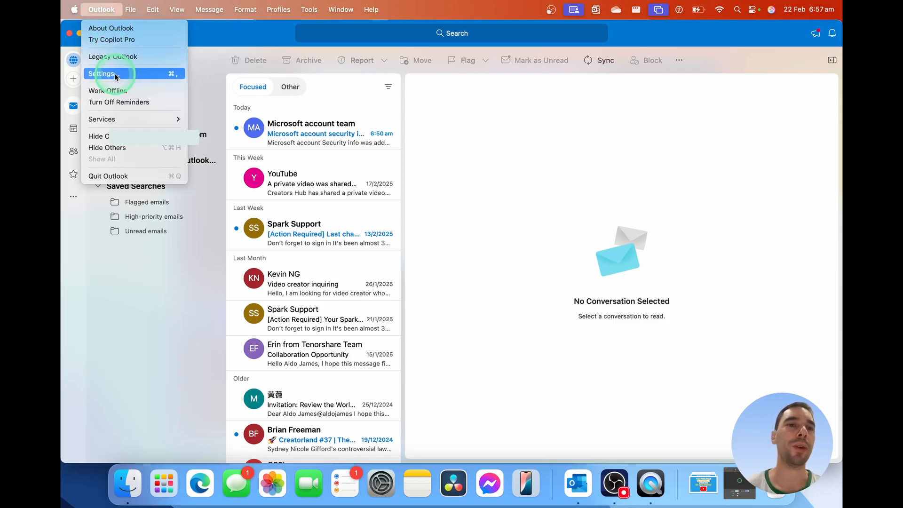
{"action": "left_click", "coordinate": [102, 74]}
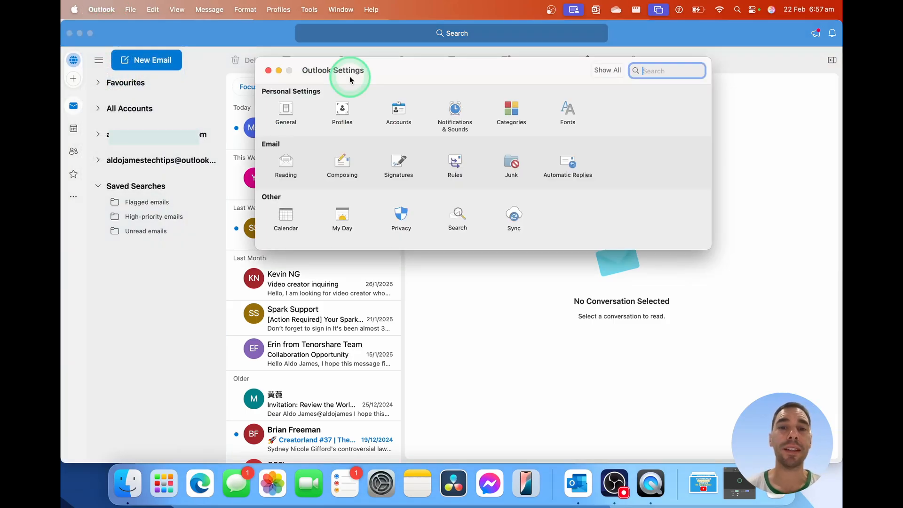
{"action": "mouse_move", "coordinate": [398, 110]}
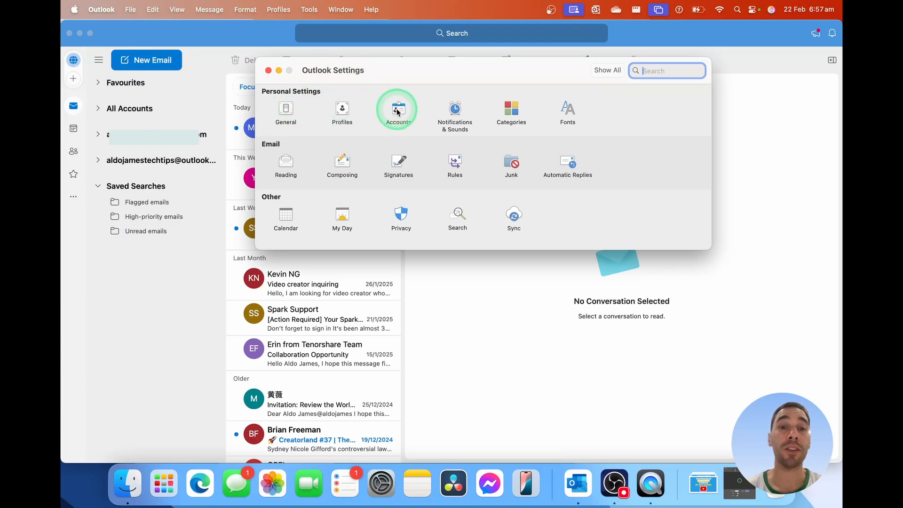
Open Accounts settings and select the second Outlook.com account.
{"action": "left_click", "coordinate": [396, 109]}
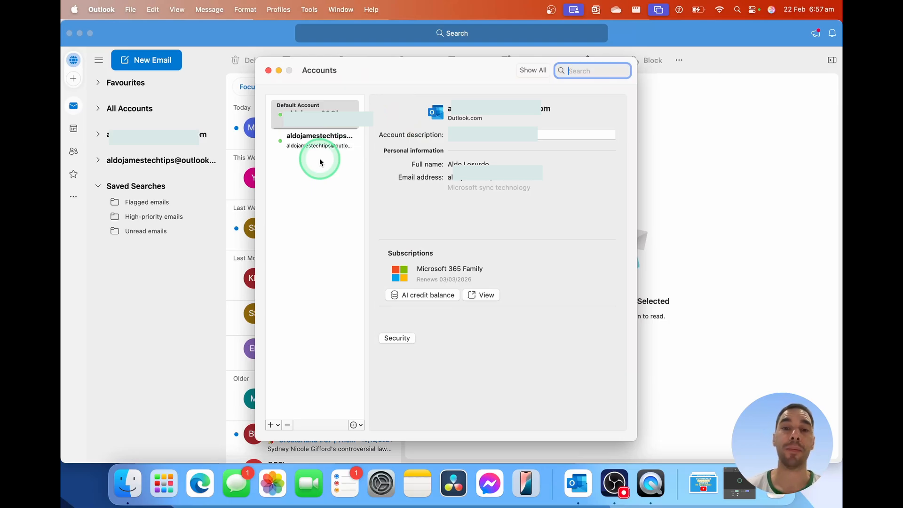
{"action": "left_click", "coordinate": [319, 140]}
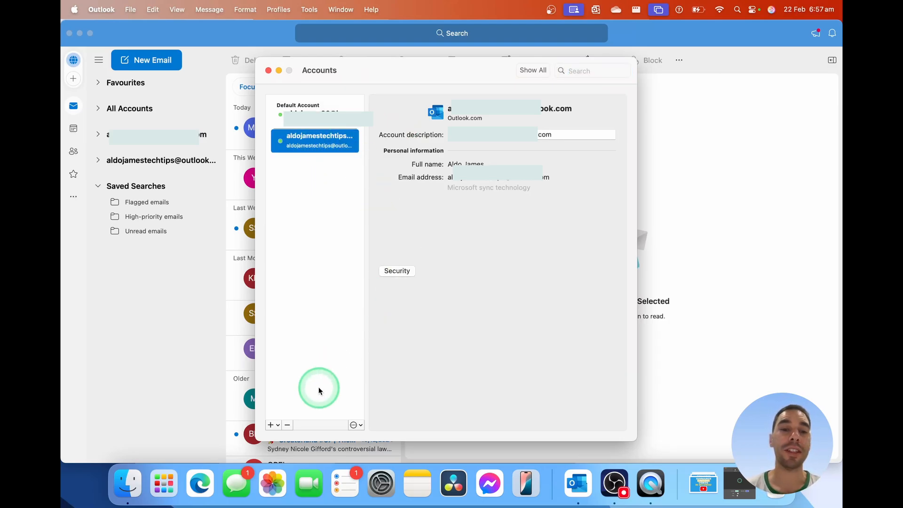
{"action": "mouse_move", "coordinate": [287, 424]}
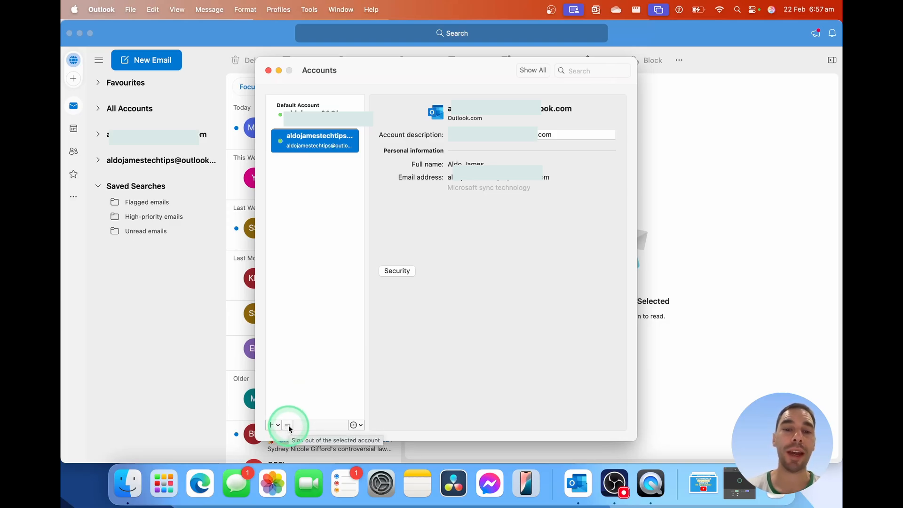
Remove the second Outlook.com account and confirm Sign Out.
{"action": "left_click", "coordinate": [287, 424]}
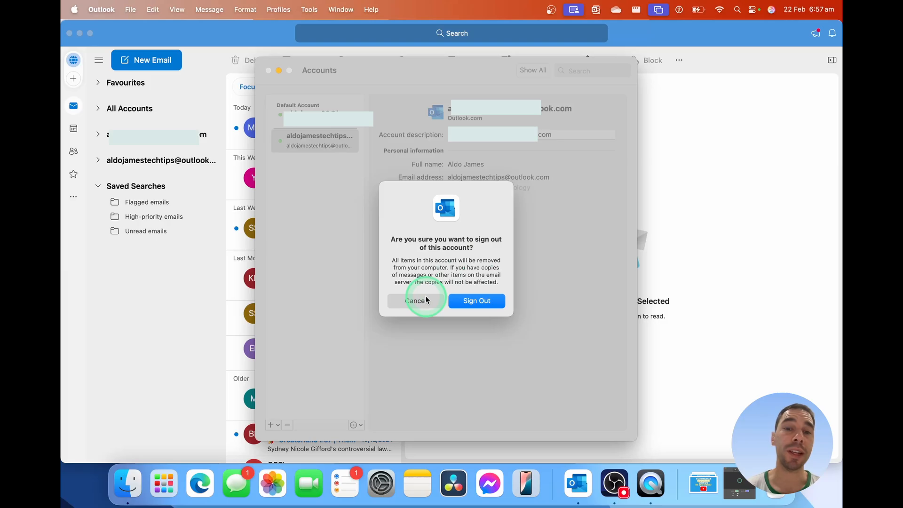
{"action": "mouse_move", "coordinate": [475, 301]}
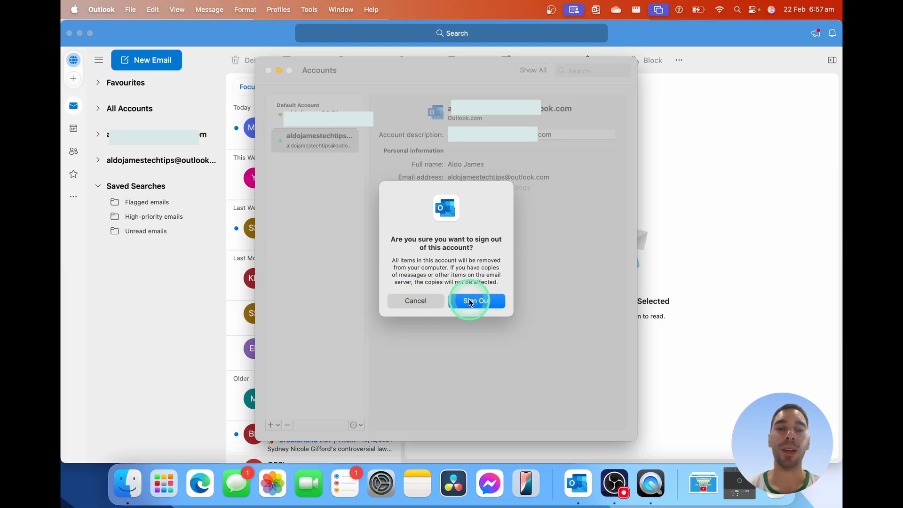
{"action": "left_click", "coordinate": [475, 301]}
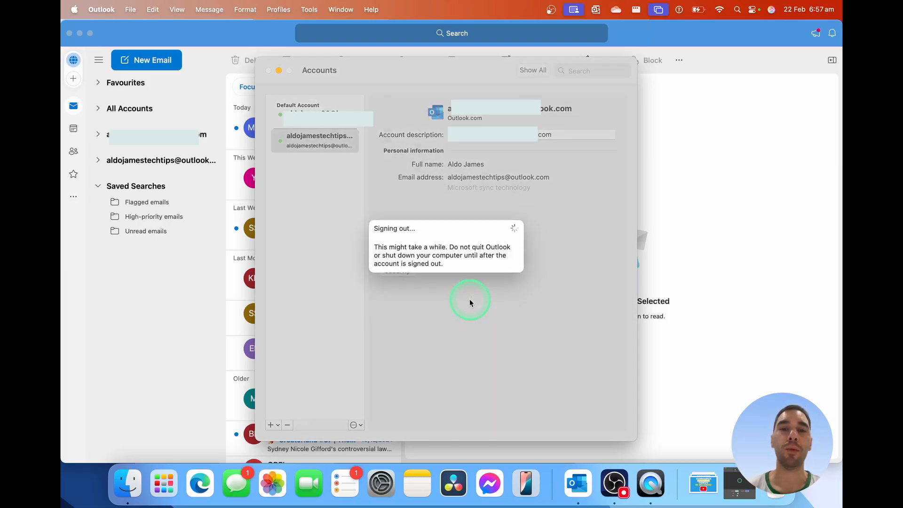